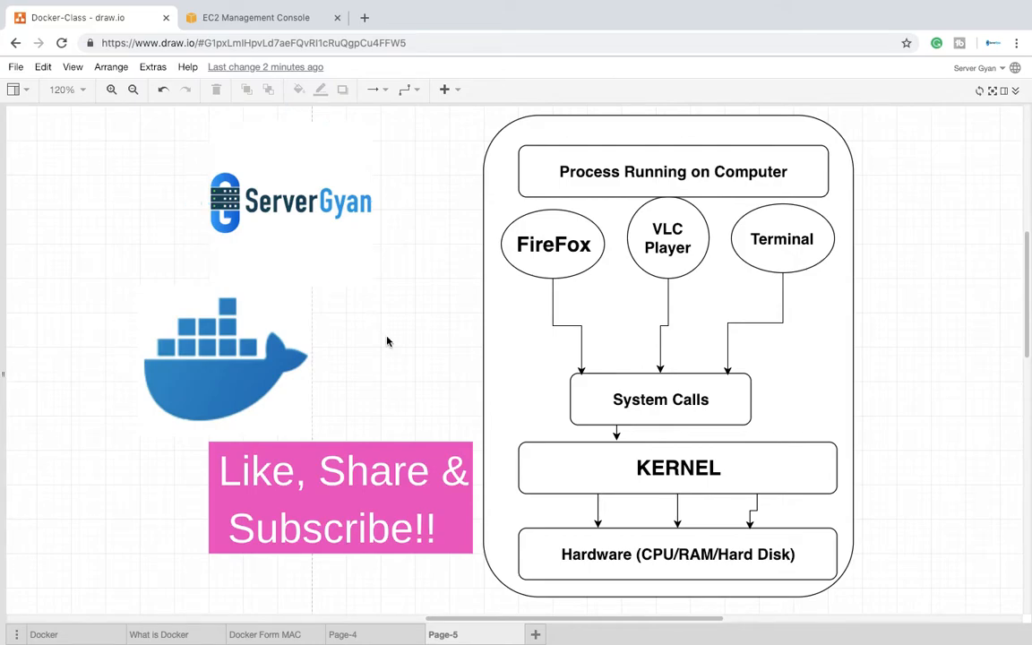
{"action": "mouse_move", "coordinate": [394, 332]}
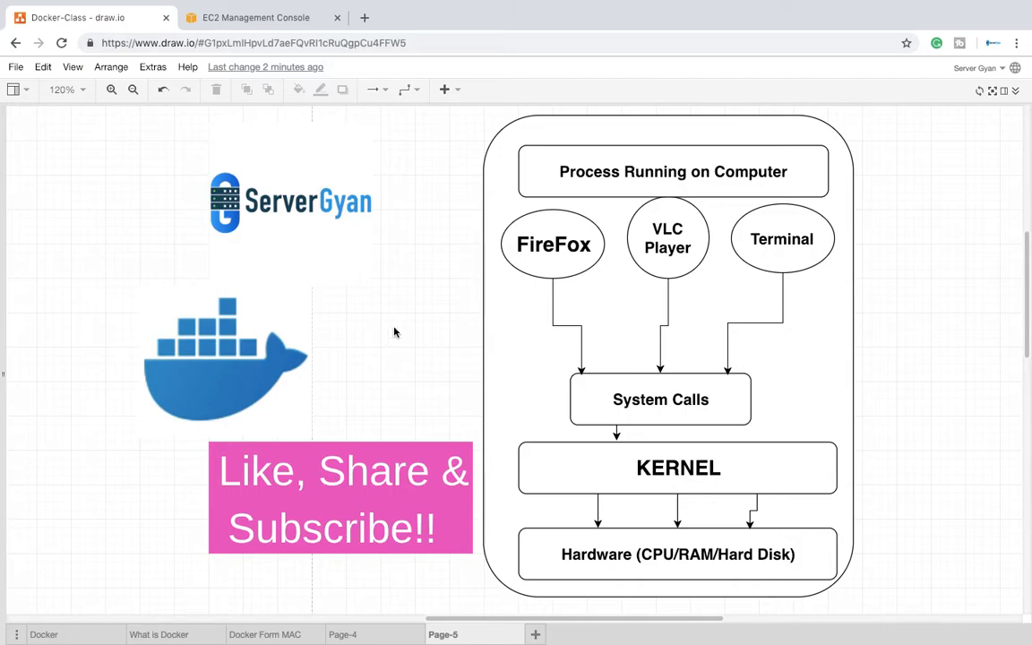
{"action": "mouse_move", "coordinate": [428, 296]}
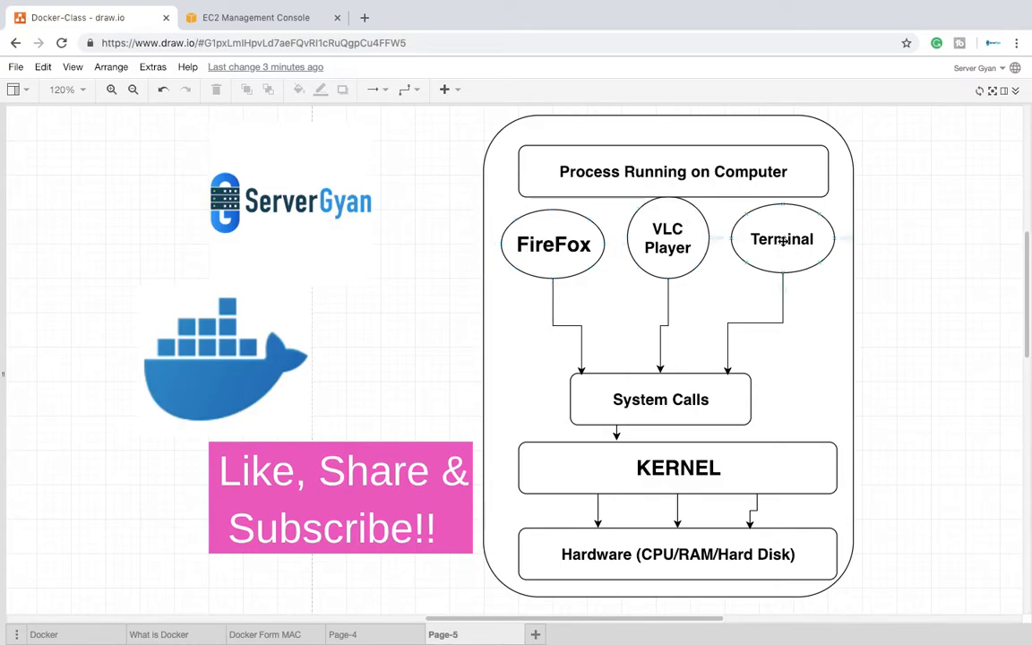
{"action": "left_click", "coordinate": [678, 468]}
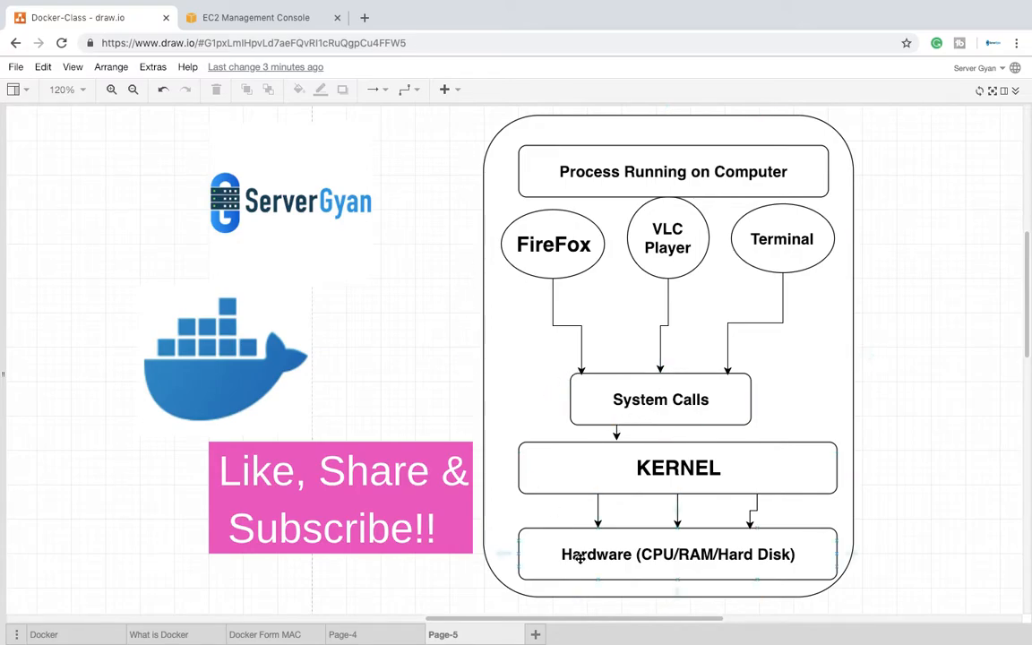
{"action": "left_click", "coordinate": [678, 554]}
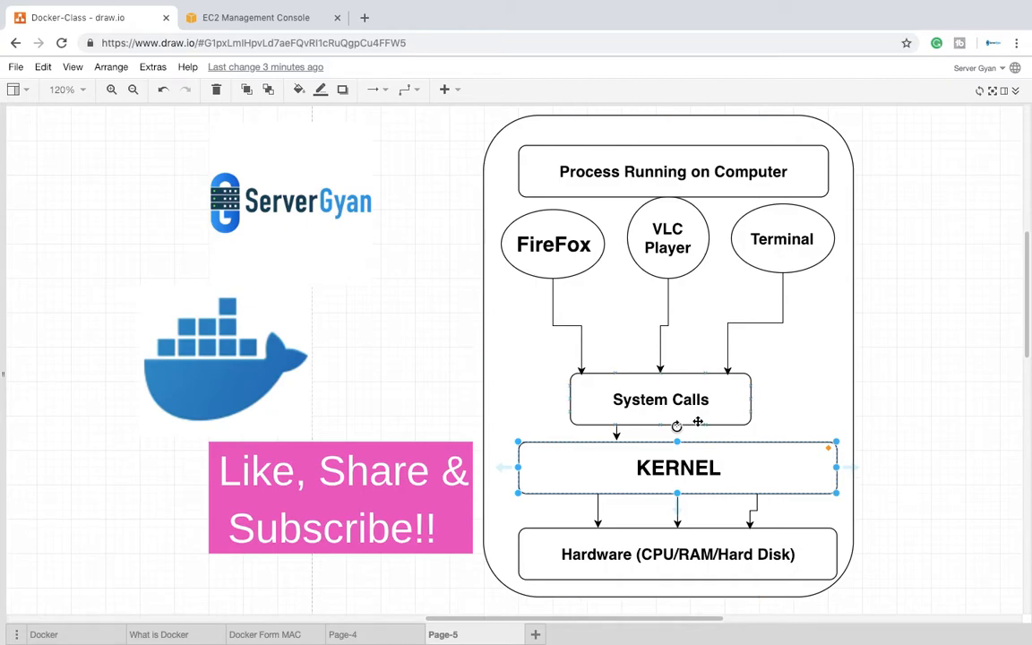
{"action": "left_click", "coordinate": [661, 398]}
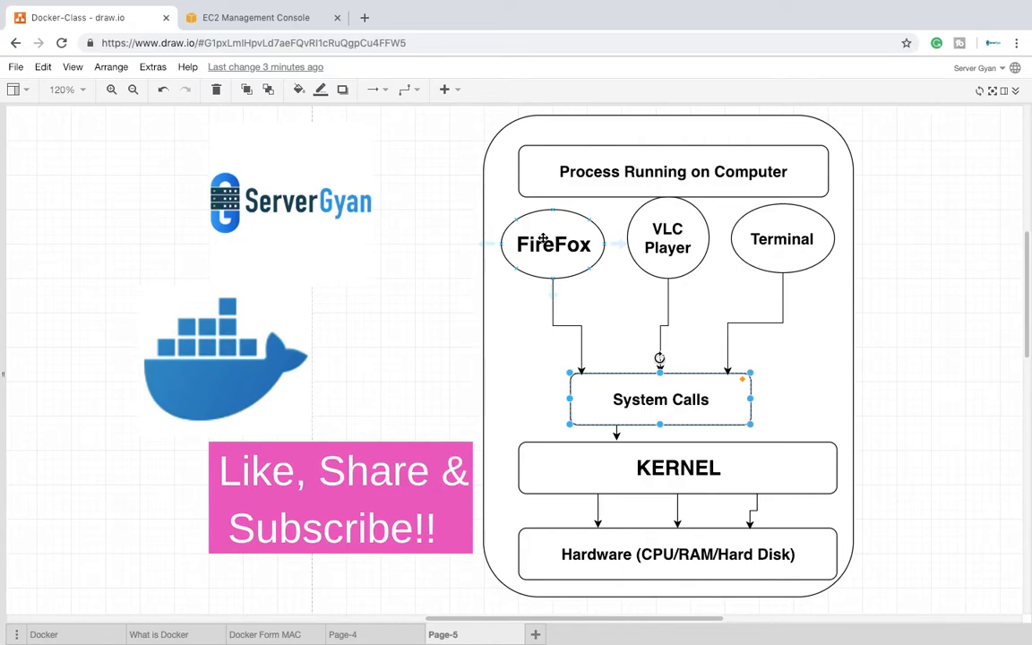
{"action": "left_click", "coordinate": [667, 239]}
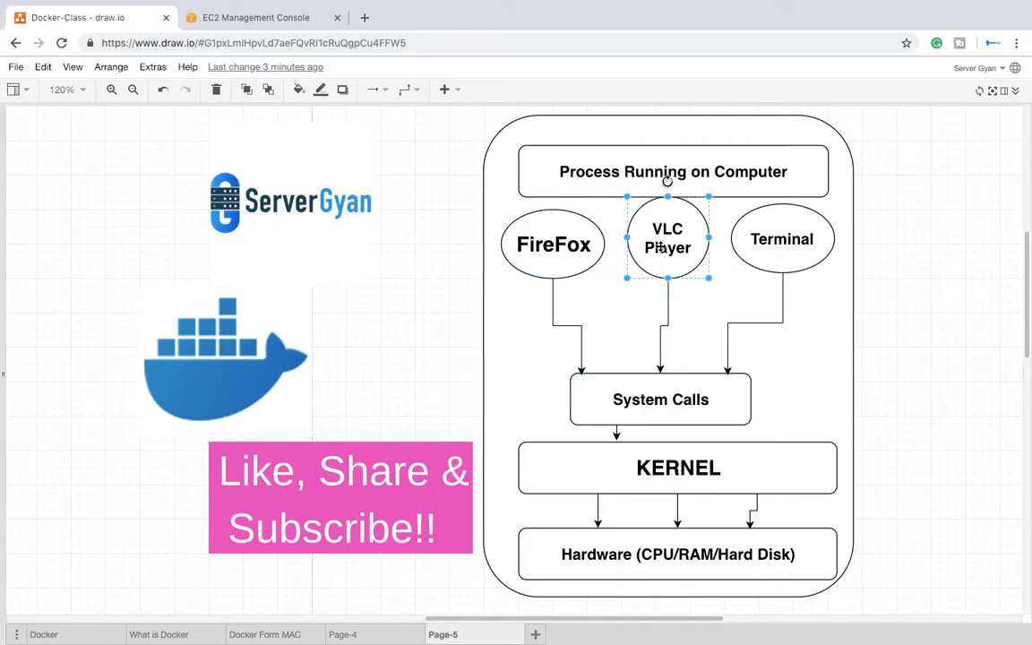
{"action": "left_click", "coordinate": [781, 238]}
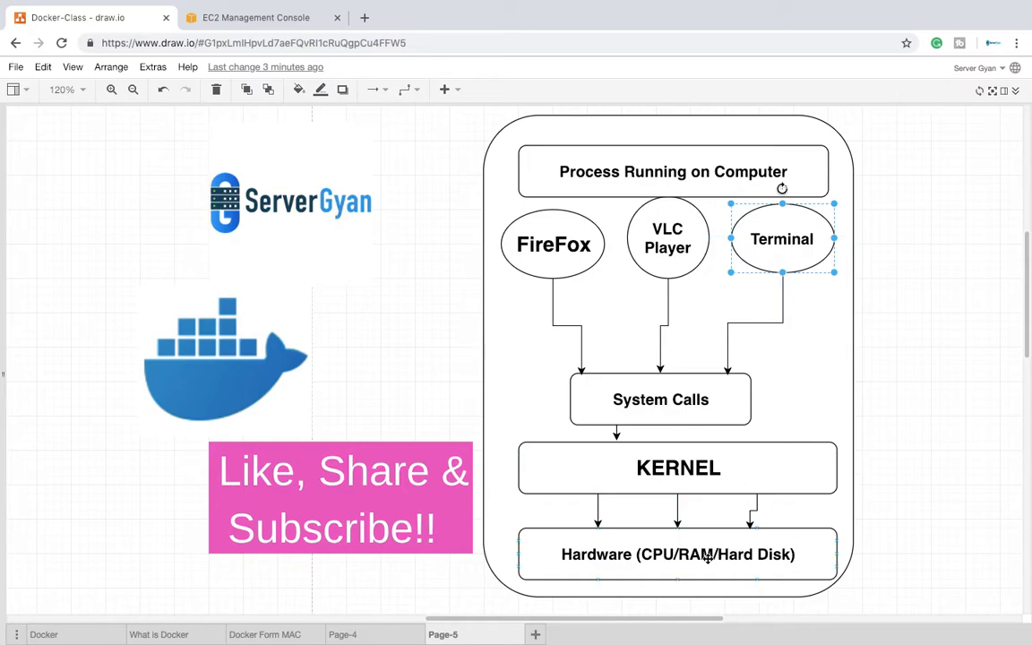
{"action": "mouse_move", "coordinate": [767, 249]}
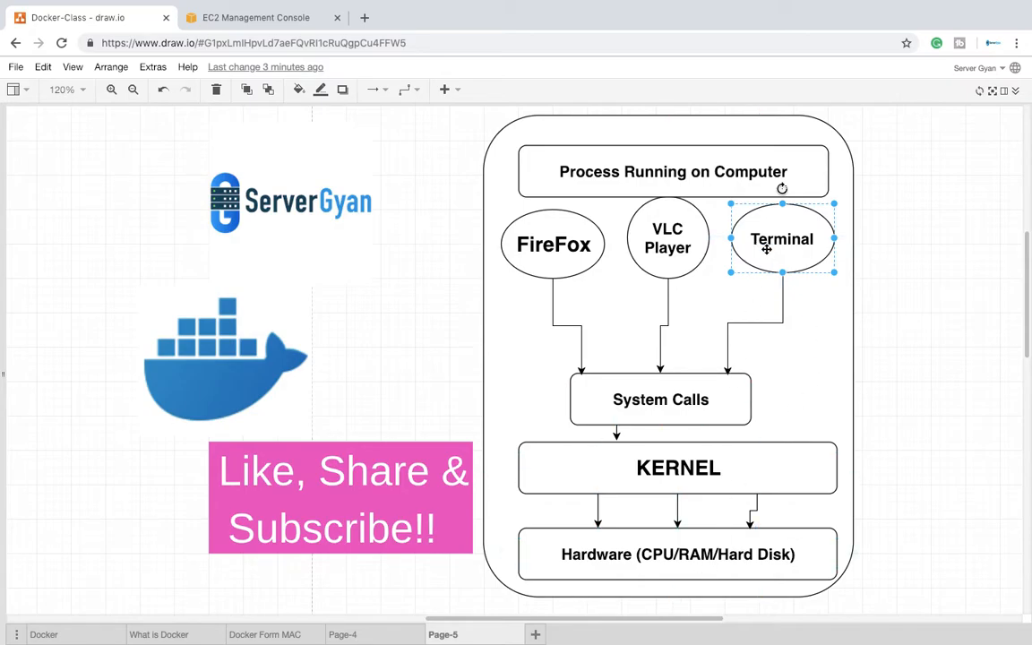
{"action": "left_click", "coordinate": [667, 238]}
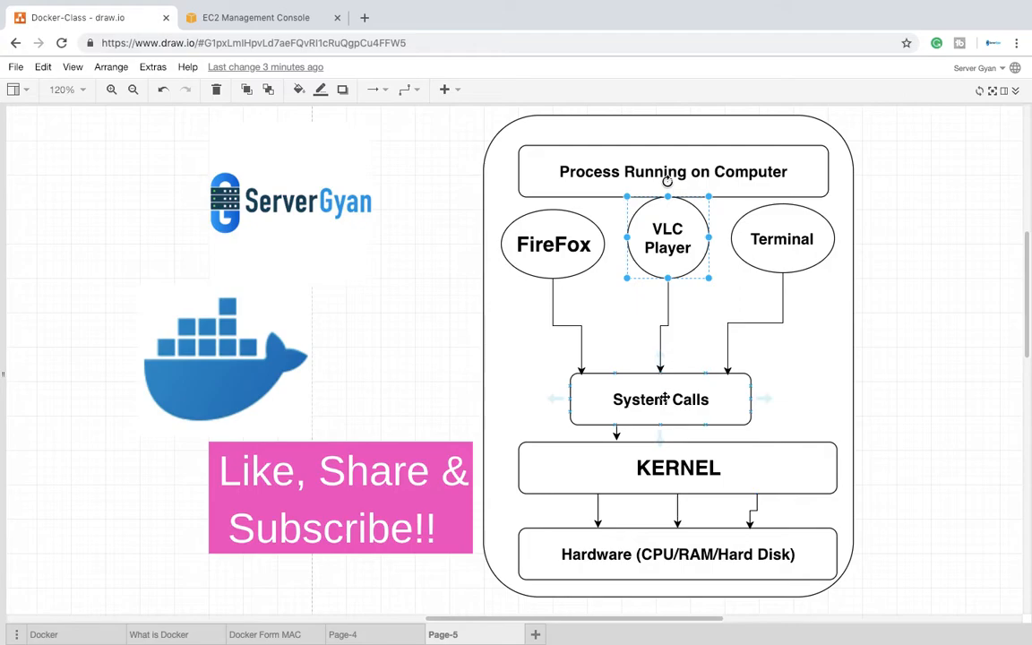
{"action": "left_click", "coordinate": [679, 467]}
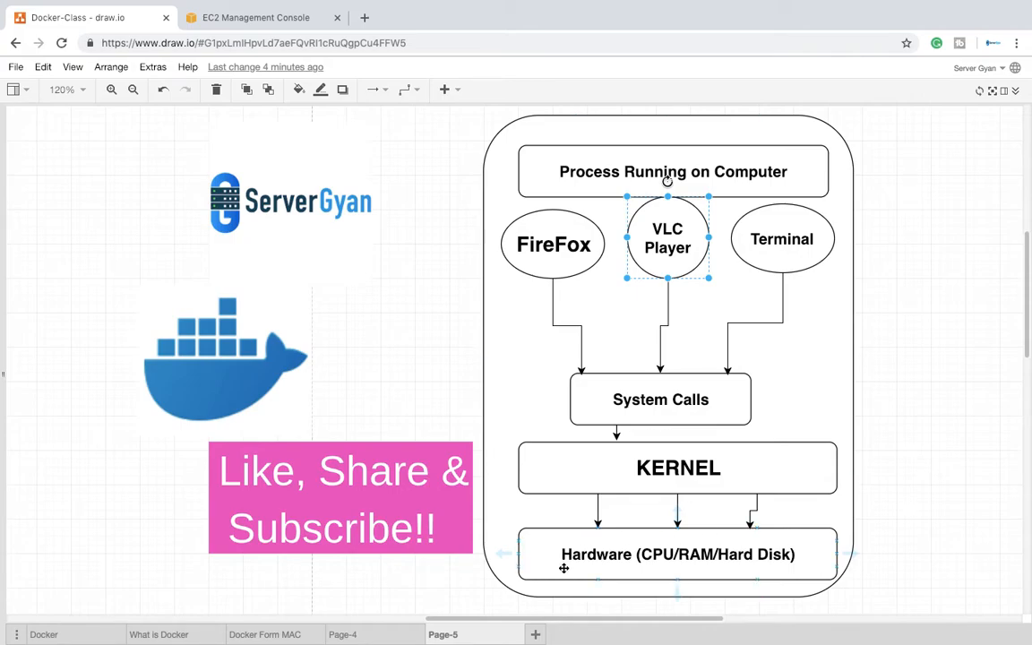
{"action": "mouse_move", "coordinate": [702, 582]}
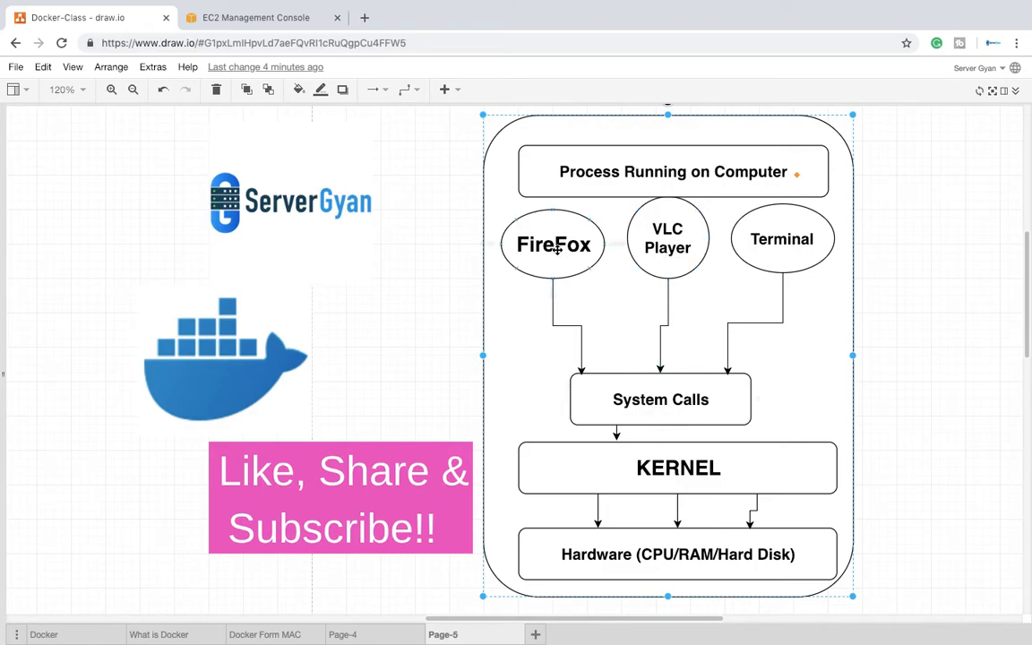
{"action": "left_click", "coordinate": [552, 244]}
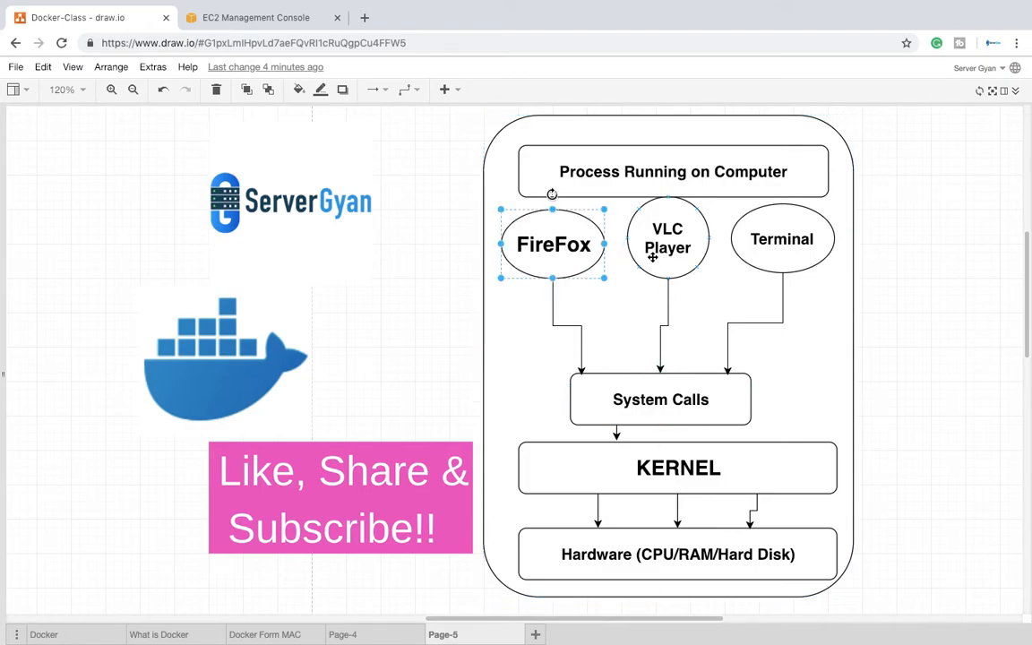
{"action": "left_click", "coordinate": [782, 238]}
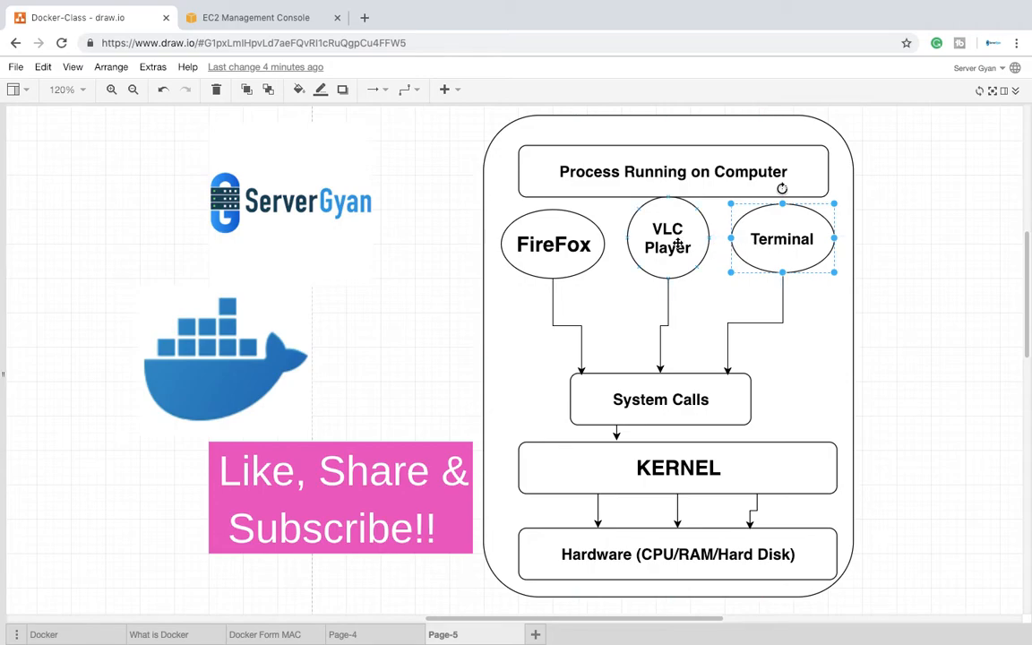
{"action": "left_click", "coordinate": [667, 239]}
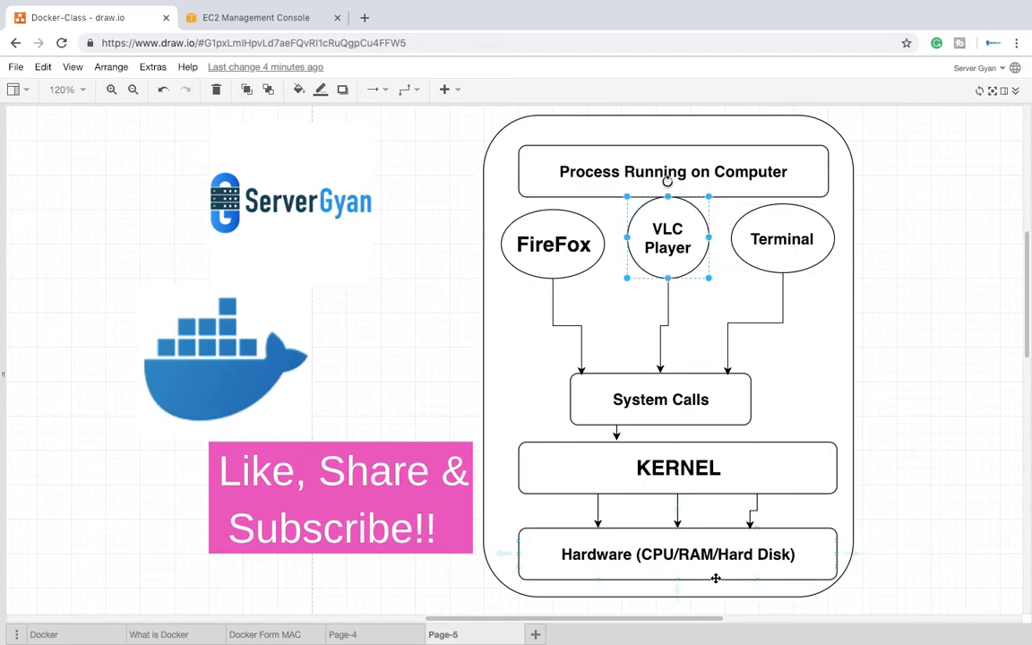
{"action": "mouse_move", "coordinate": [651, 557]}
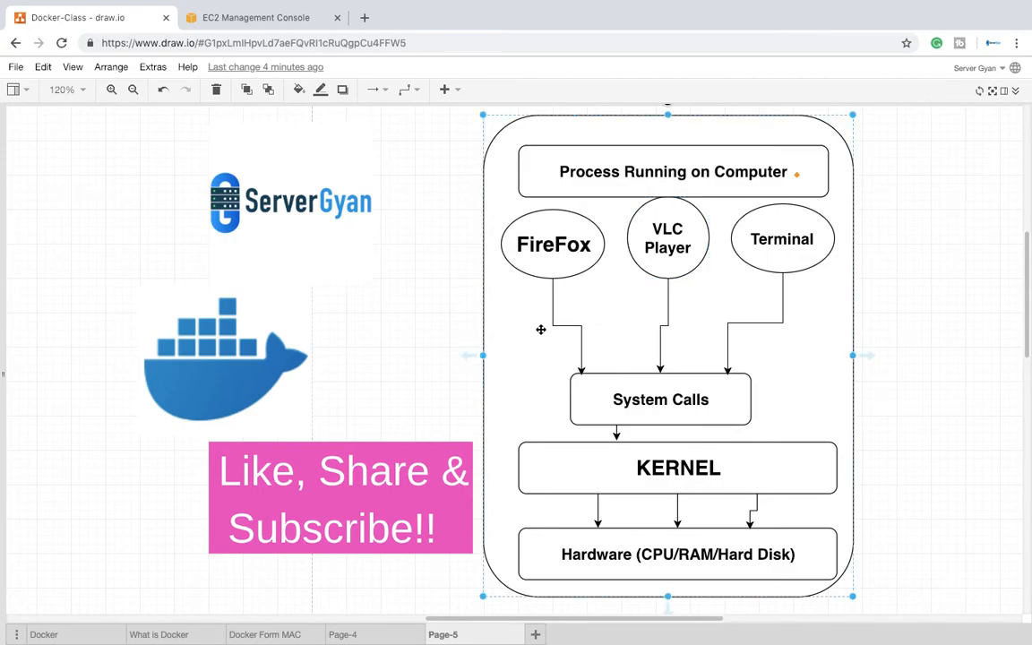
{"action": "mouse_move", "coordinate": [519, 345]}
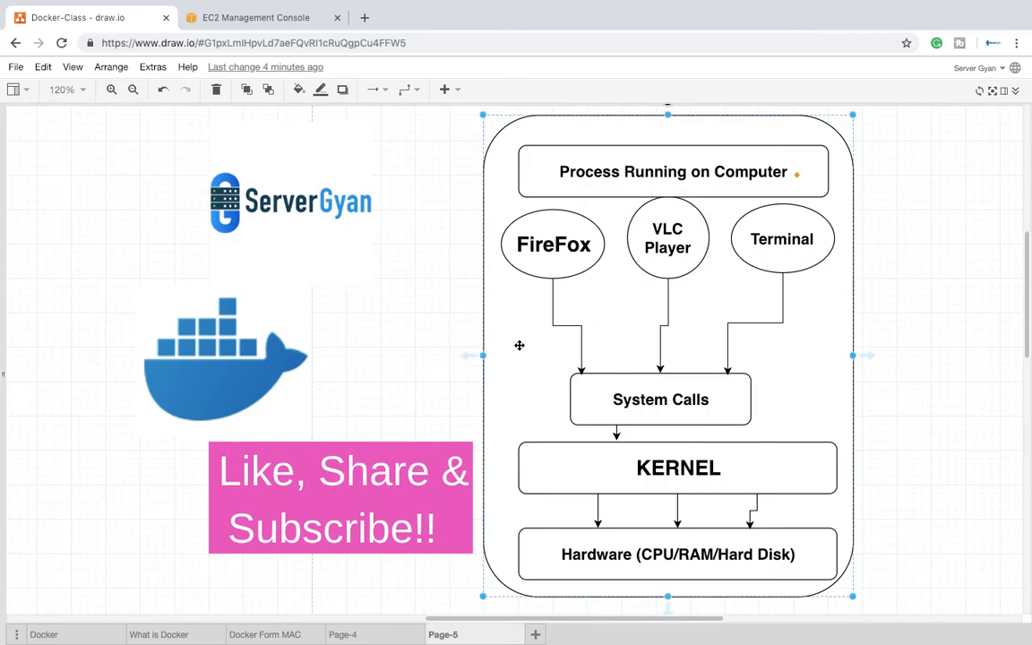
{"action": "mouse_move", "coordinate": [730, 570]}
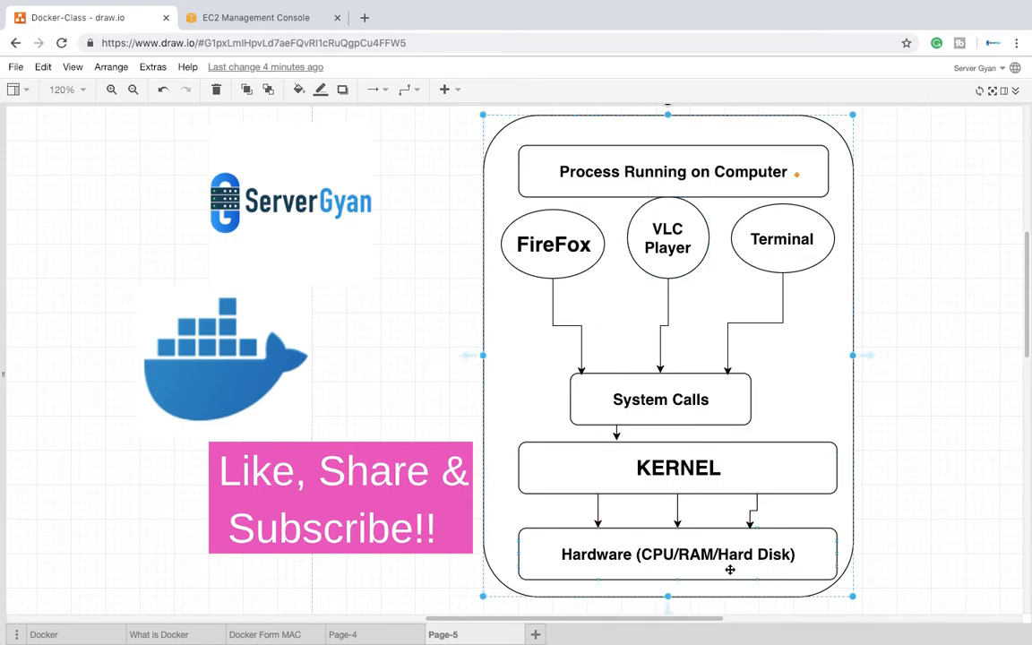
{"action": "mouse_move", "coordinate": [803, 288]}
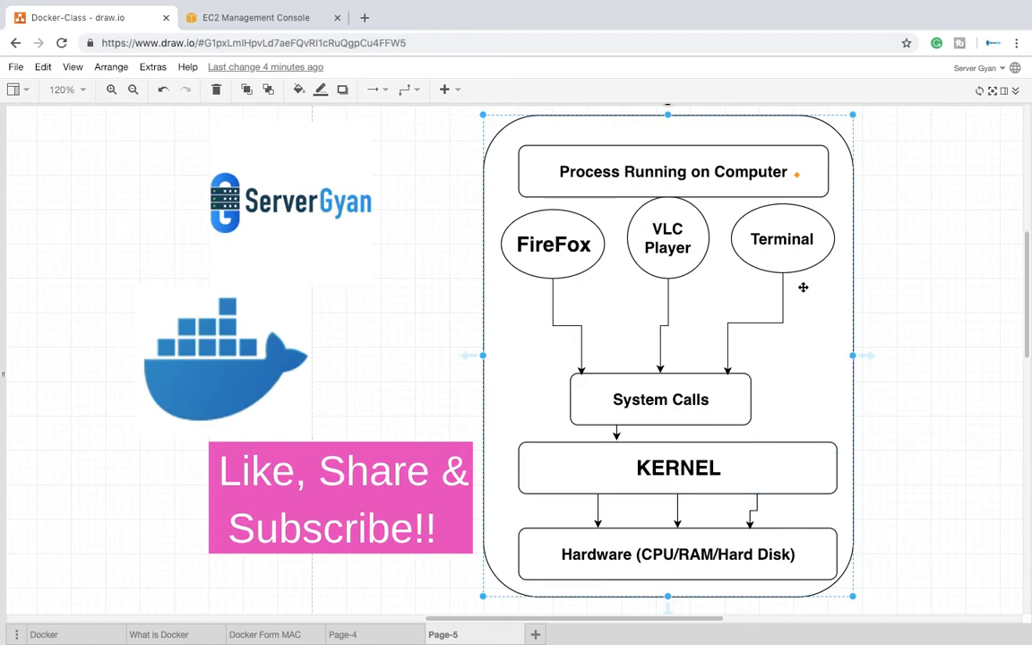
{"action": "left_click", "coordinate": [552, 245]}
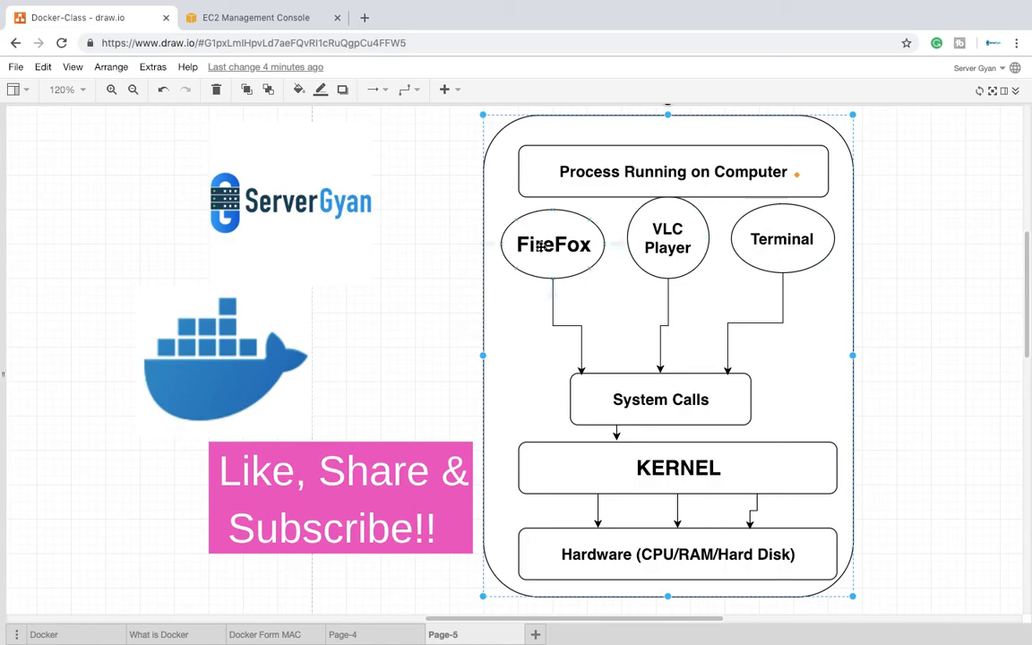
{"action": "left_click", "coordinate": [553, 244]}
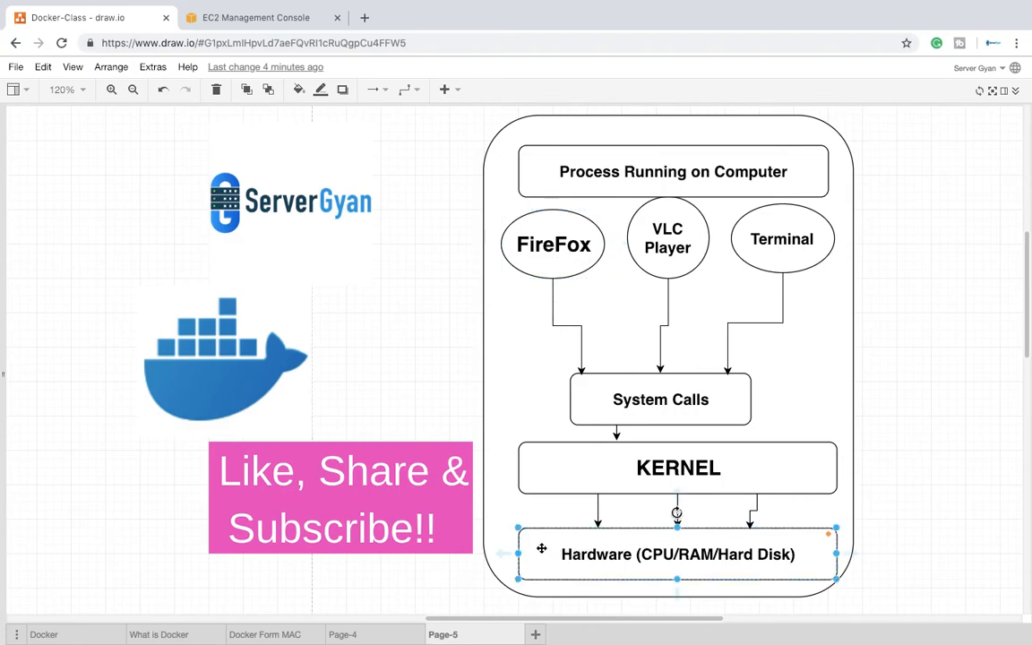
{"action": "left_click", "coordinate": [781, 238]}
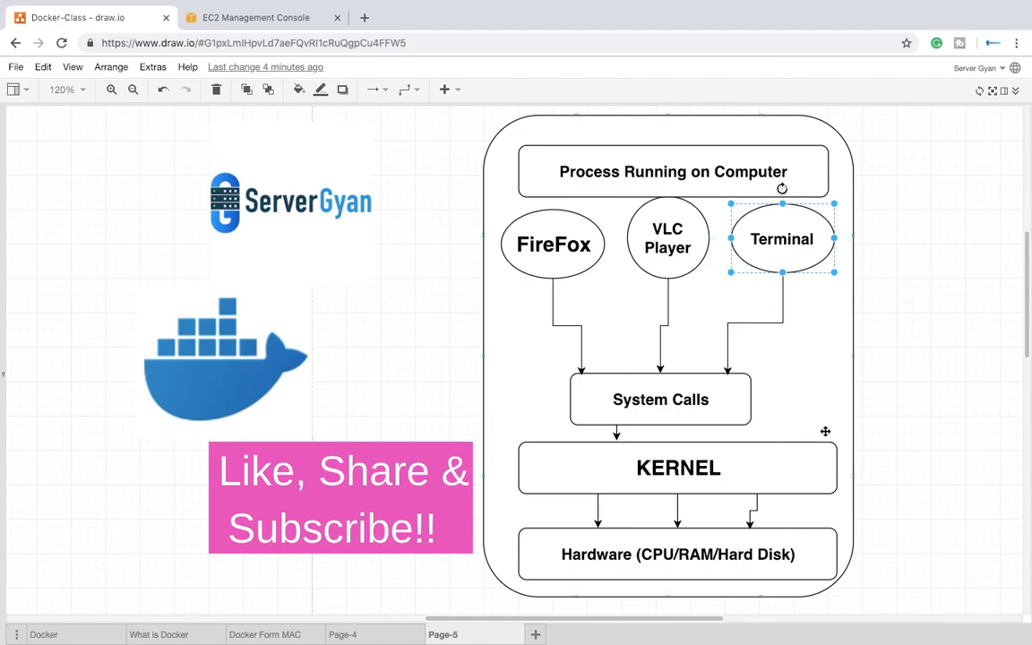
{"action": "left_click", "coordinate": [678, 553]}
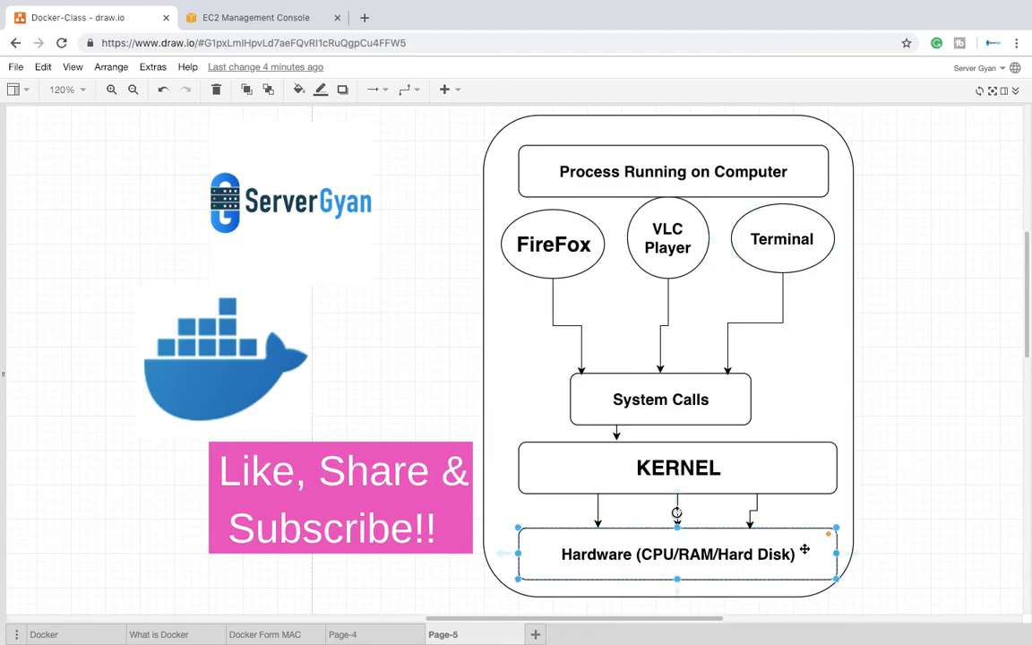